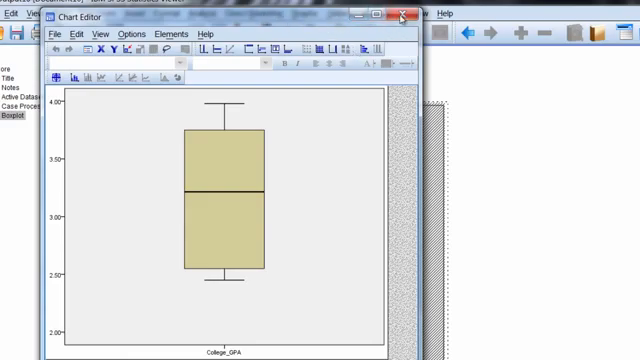
# Close the Chart Editor and return to the College_GPA data in the Data Editor.
pyautogui.click(404, 12)
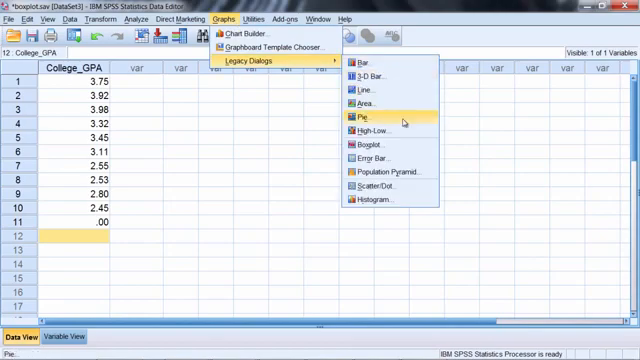
# Generate a simple legacy boxplot of College_GPA summarising separate variables.
pyautogui.click(356, 146)
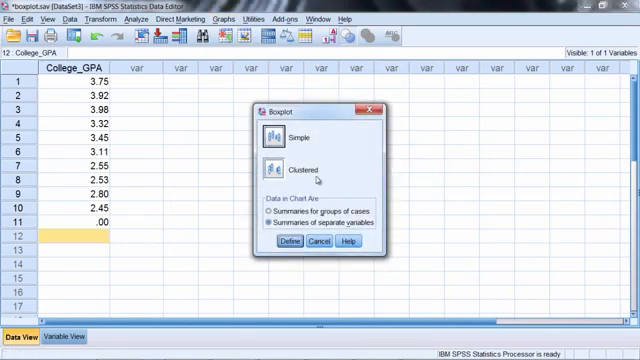
pyautogui.click(270, 240)
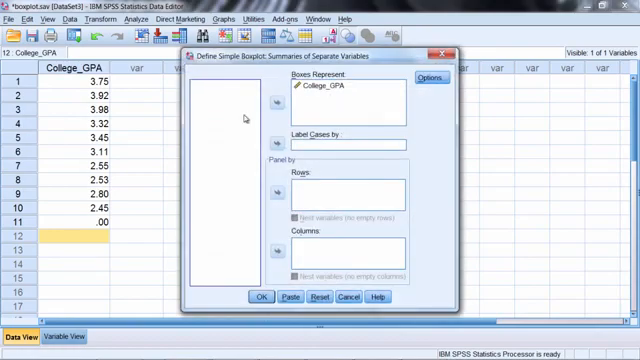
pyautogui.click(260, 296)
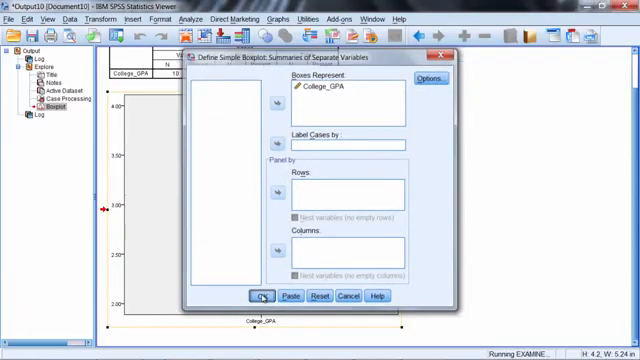
pyautogui.click(262, 296)
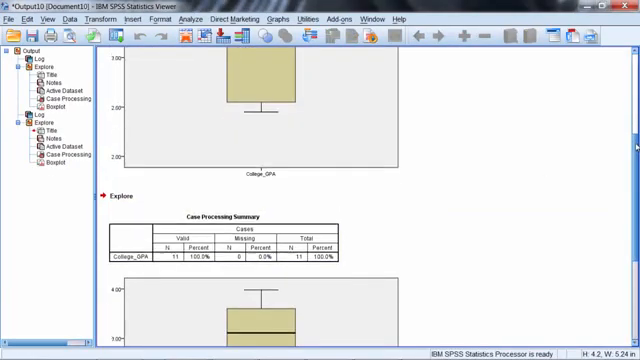
pyautogui.scroll(-3)
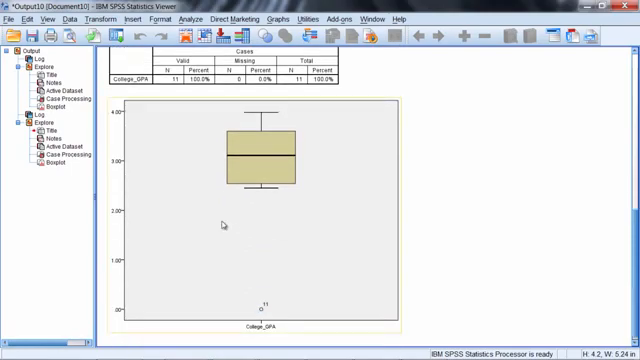
pyautogui.moveTo(288, 128)
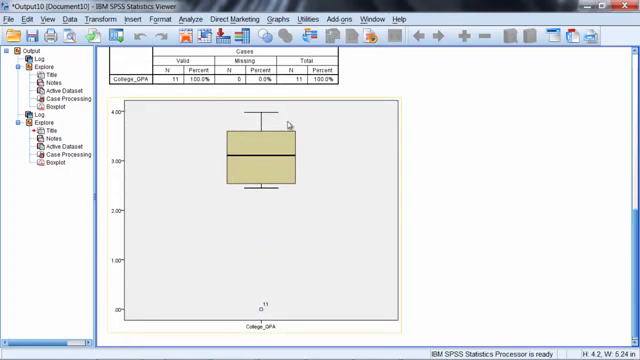
pyautogui.moveTo(104, 232)
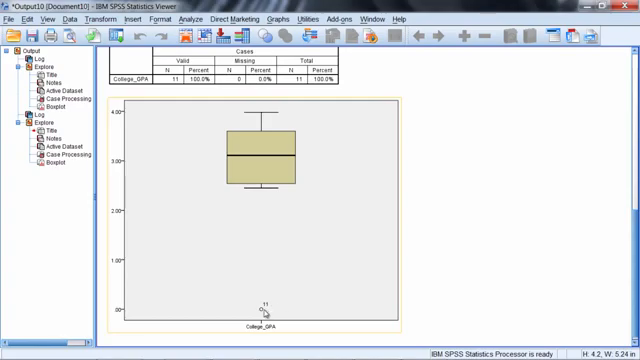
pyautogui.moveTo(268, 310)
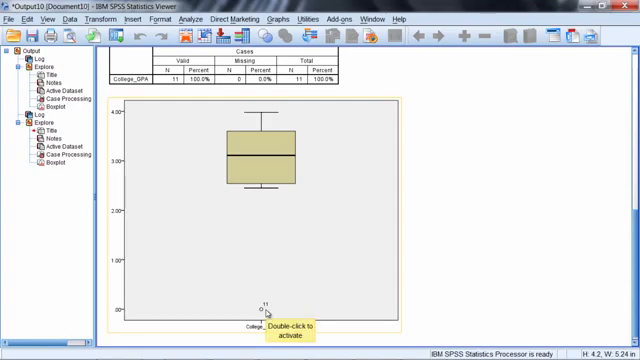
pyautogui.moveTo(384, 296)
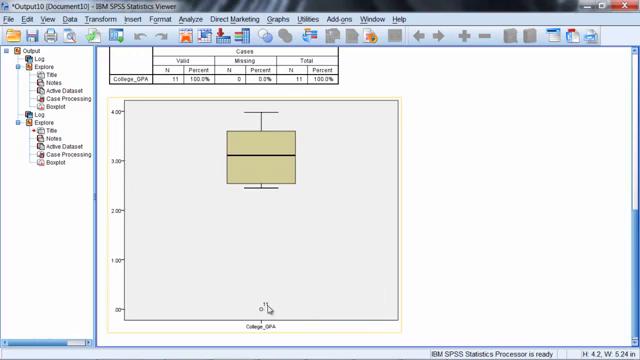
pyautogui.moveTo(264, 304)
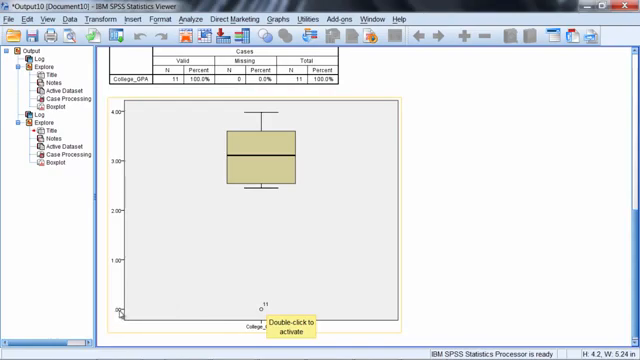
pyautogui.moveTo(252, 312)
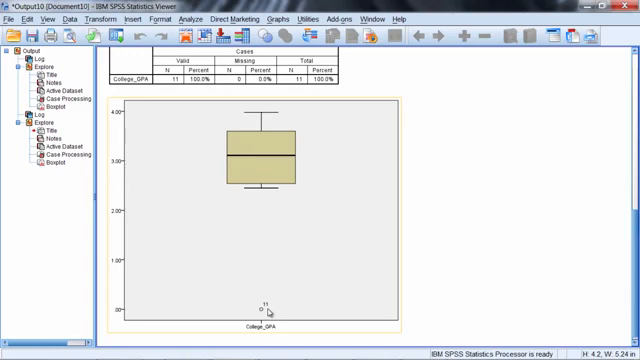
pyautogui.moveTo(310, 292)
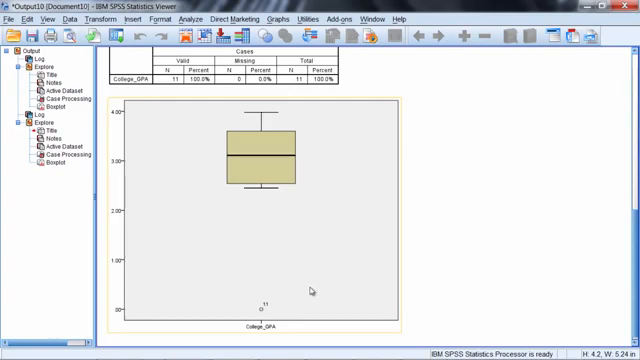
pyautogui.moveTo(312, 290)
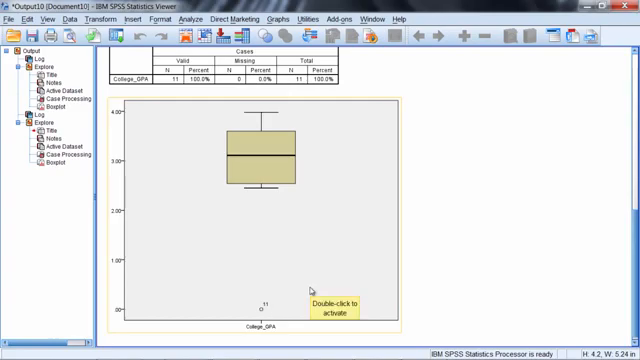
pyautogui.moveTo(436, 292)
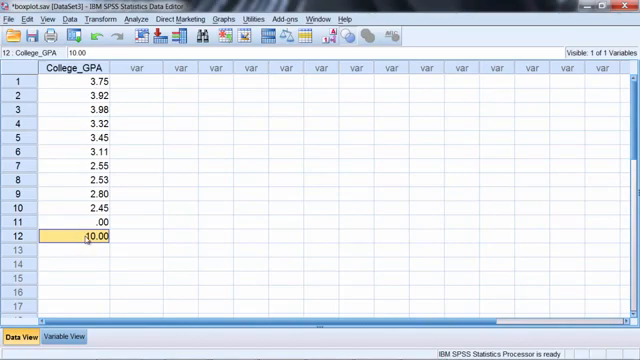
# Commit 10.00 as observation 12 of College_GPA and start a legacy boxplot.
pyautogui.click(140, 136)
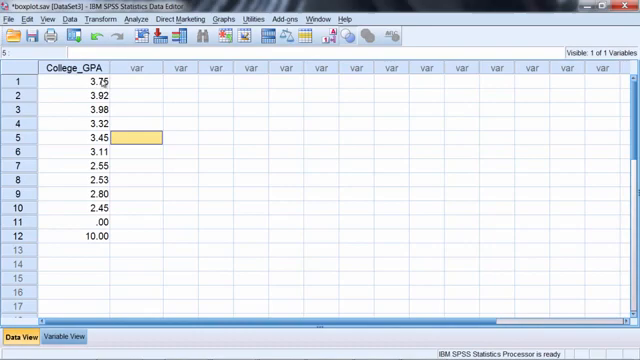
pyautogui.click(84, 64)
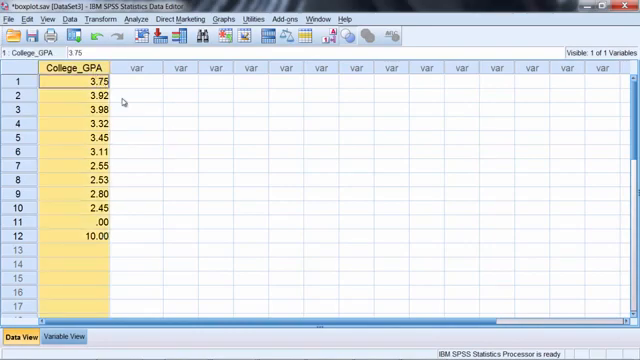
pyautogui.click(176, 124)
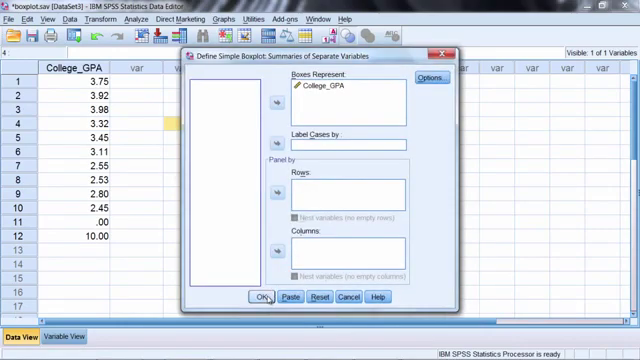
# Run the College_GPA boxplot, now including the 10.00 value, into the output viewer.
pyautogui.click(260, 296)
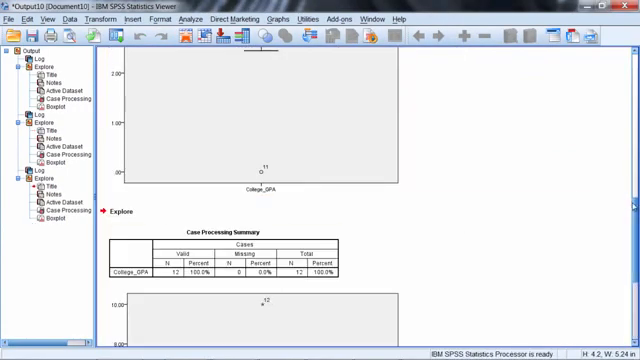
pyautogui.scroll(-3)
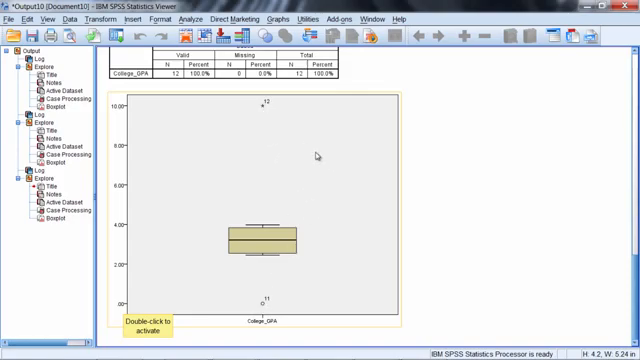
pyautogui.click(256, 220)
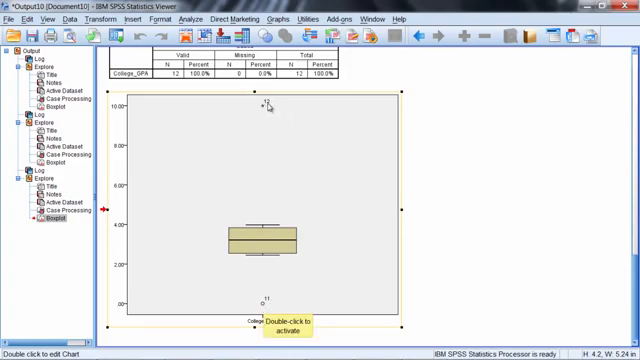
pyautogui.moveTo(264, 110)
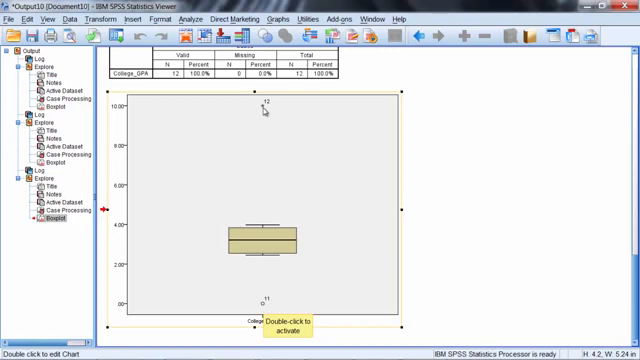
pyautogui.moveTo(338, 186)
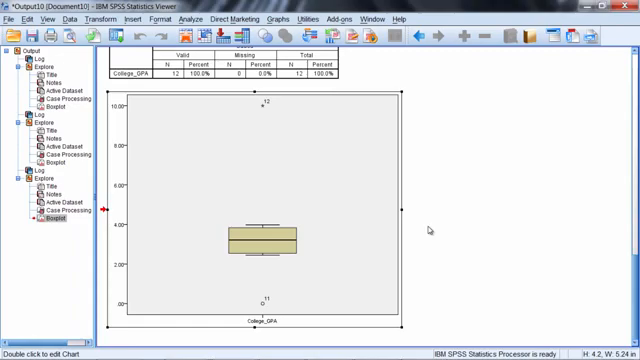
pyautogui.moveTo(436, 280)
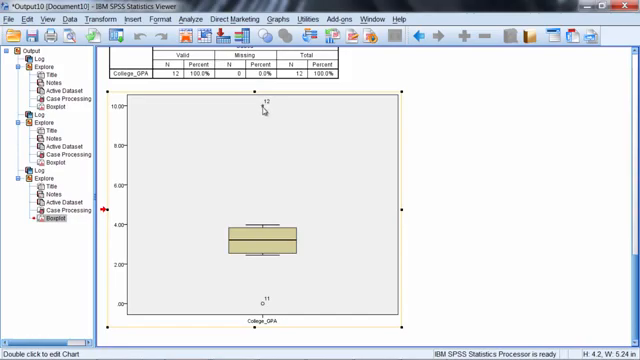
pyautogui.moveTo(264, 112)
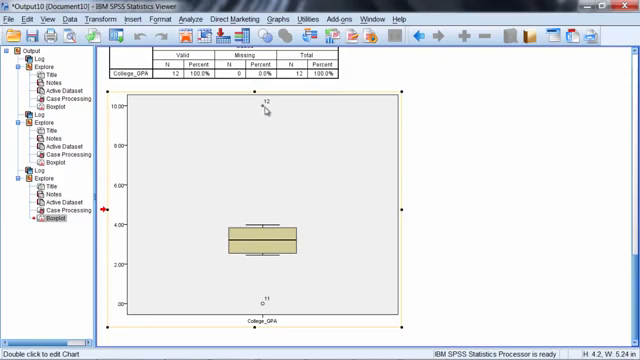
pyautogui.moveTo(262, 112)
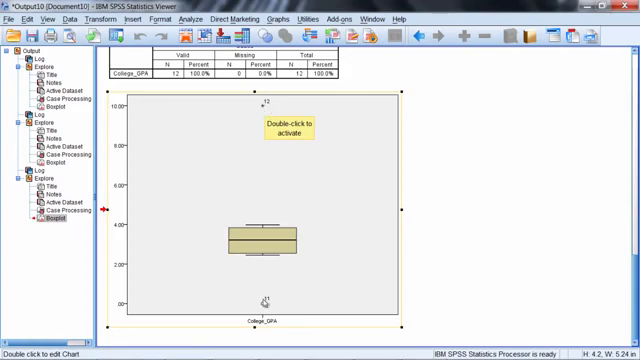
pyautogui.moveTo(436, 168)
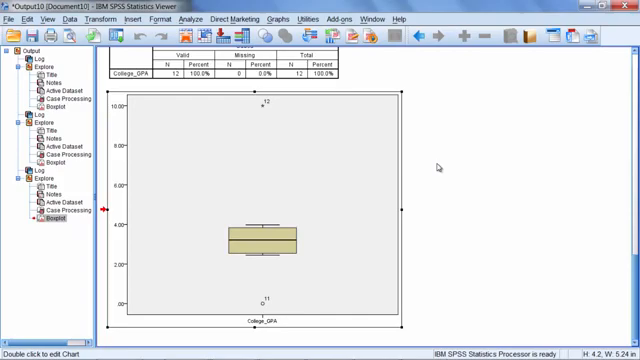
pyautogui.moveTo(262, 322)
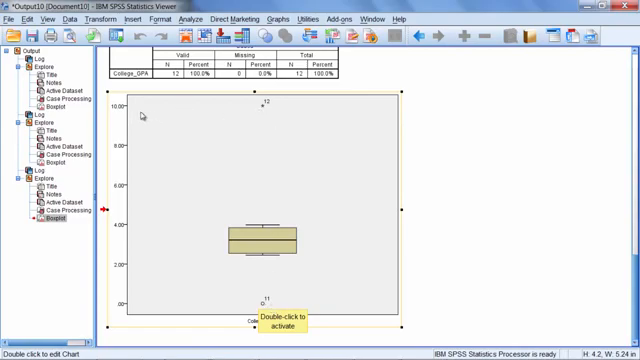
pyautogui.moveTo(268, 112)
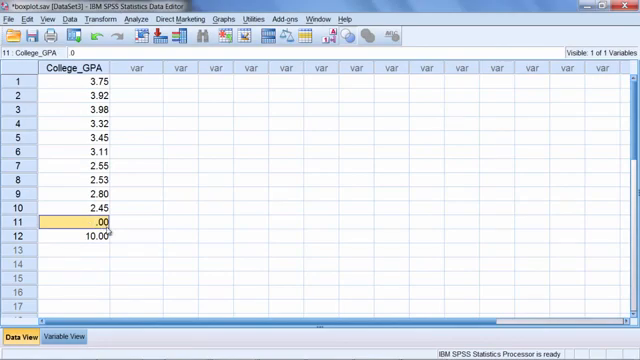
# Inspect the College_GPA cells in rows 11 and 12 holding .00 and 10.00.
pyautogui.click(78, 236)
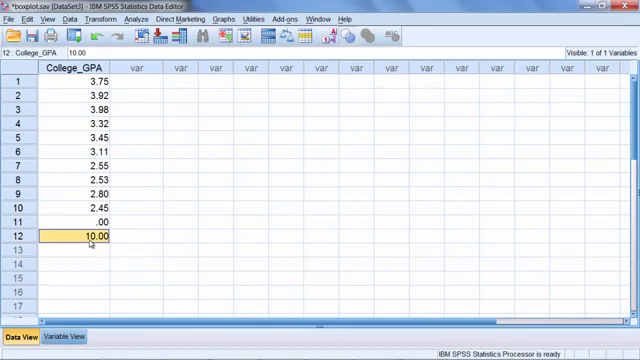
pyautogui.moveTo(160, 206)
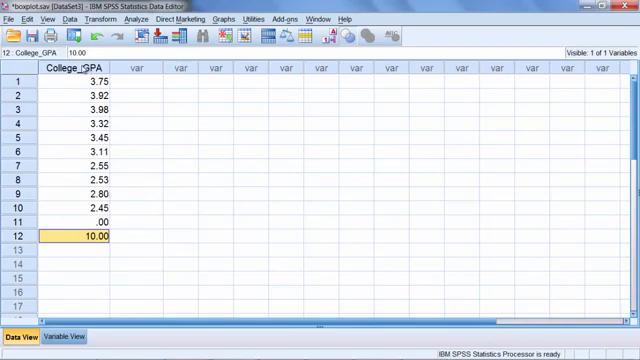
pyautogui.moveTo(120, 196)
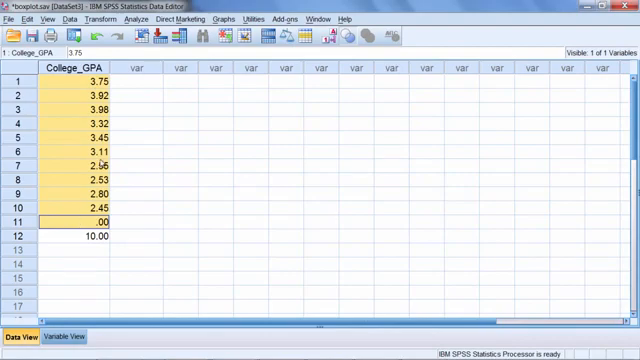
pyautogui.click(96, 236)
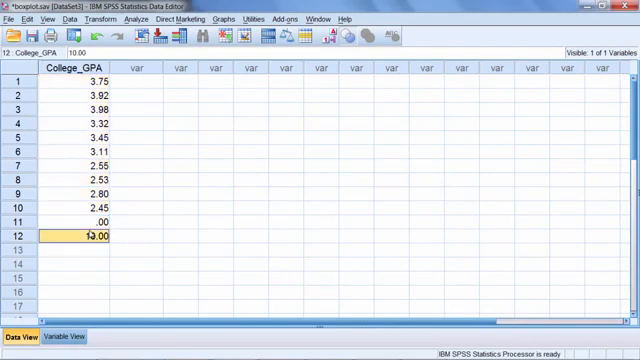